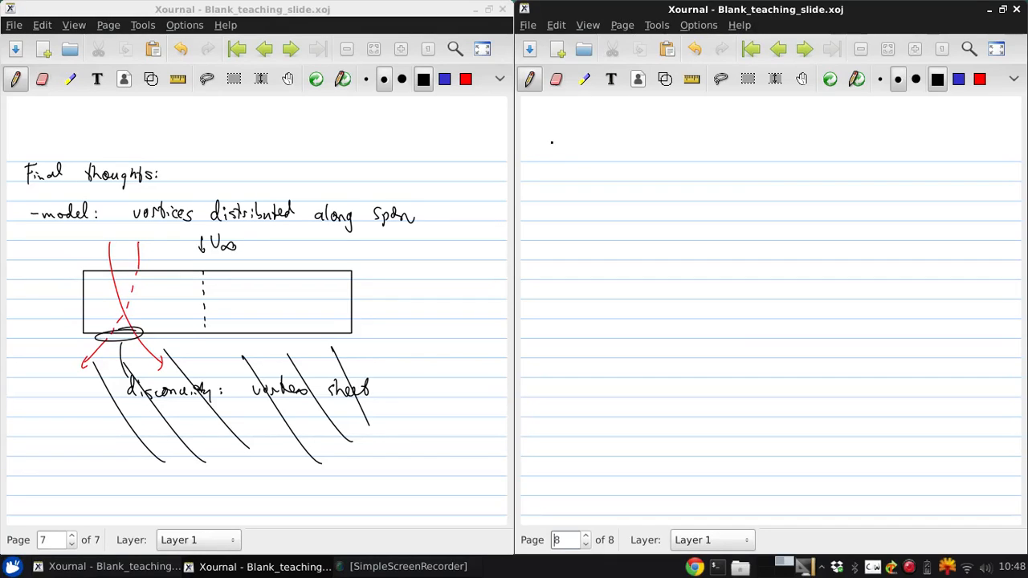
Handwrite the page title 'Vortex Lattice Methods' and underline it.
{"action": "left_click_drag", "start_coordinate": [530, 141], "coordinate": [550, 157]}
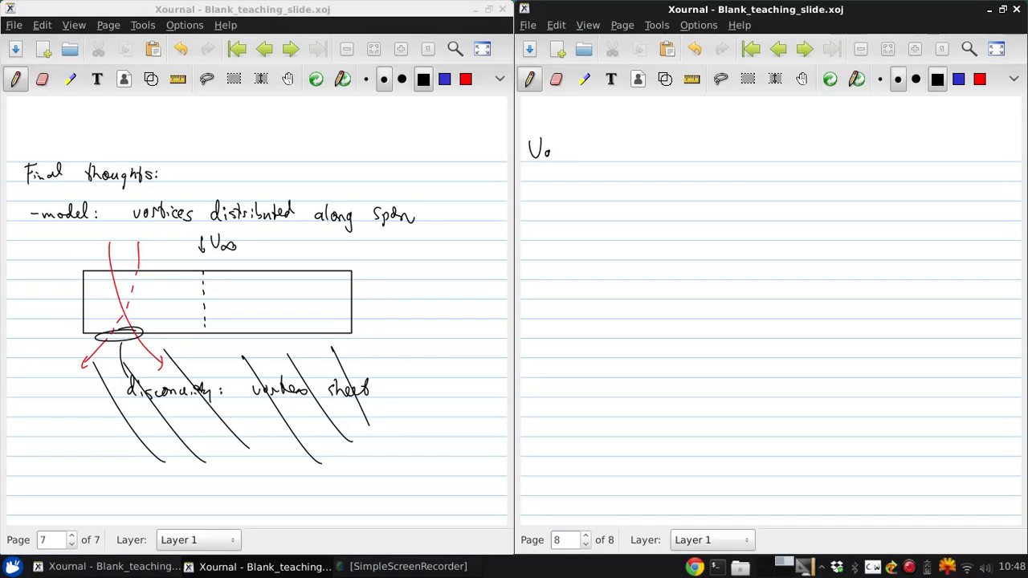
{"action": "left_click_drag", "start_coordinate": [546, 151], "coordinate": [591, 151]}
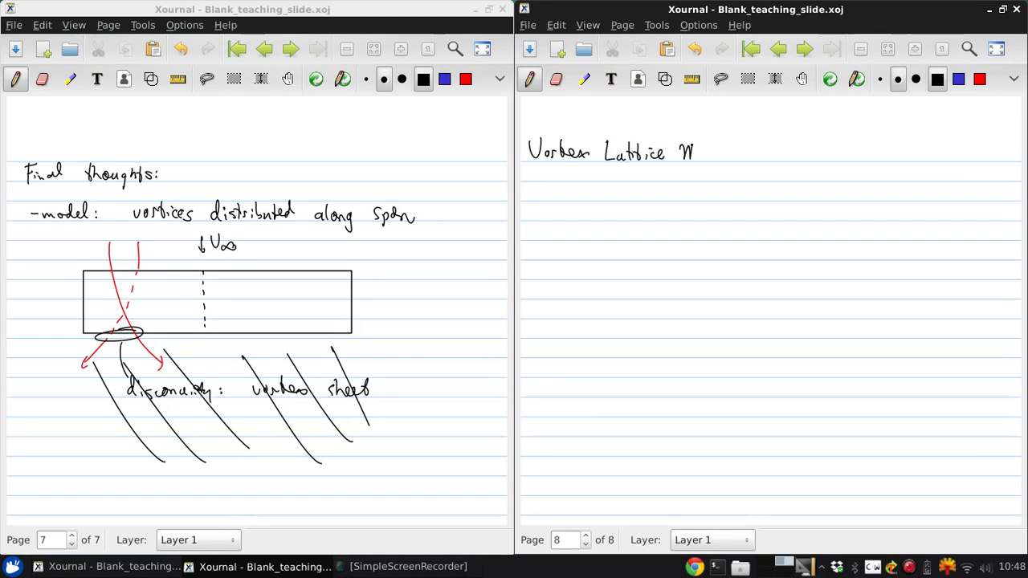
{"action": "type", "text": "ethods"}
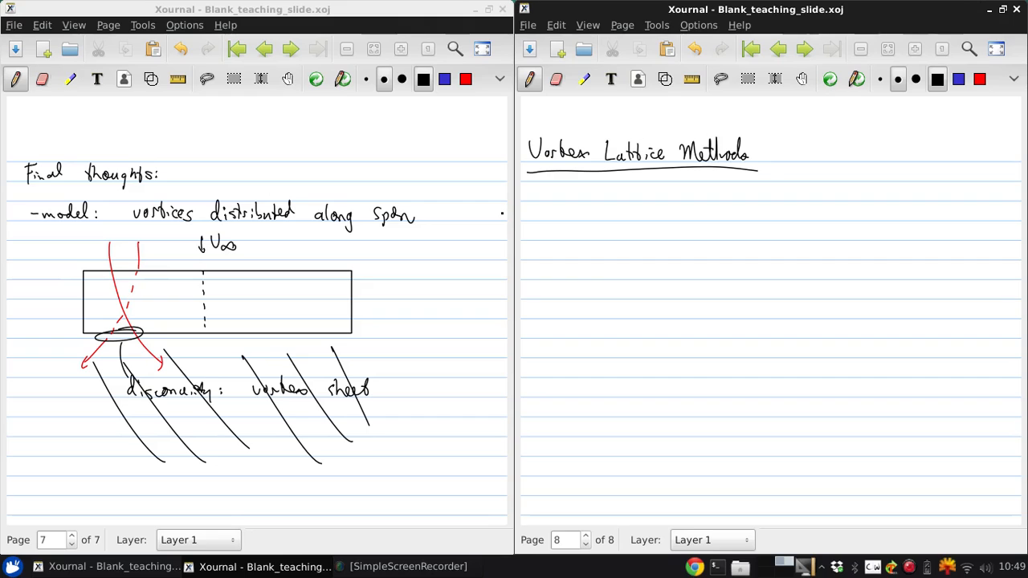
Write bullets low AR, swept, delta and sketch a hexagonal low-AR planform under a U∞ arrow.
{"action": "left_click", "coordinate": [549, 212]}
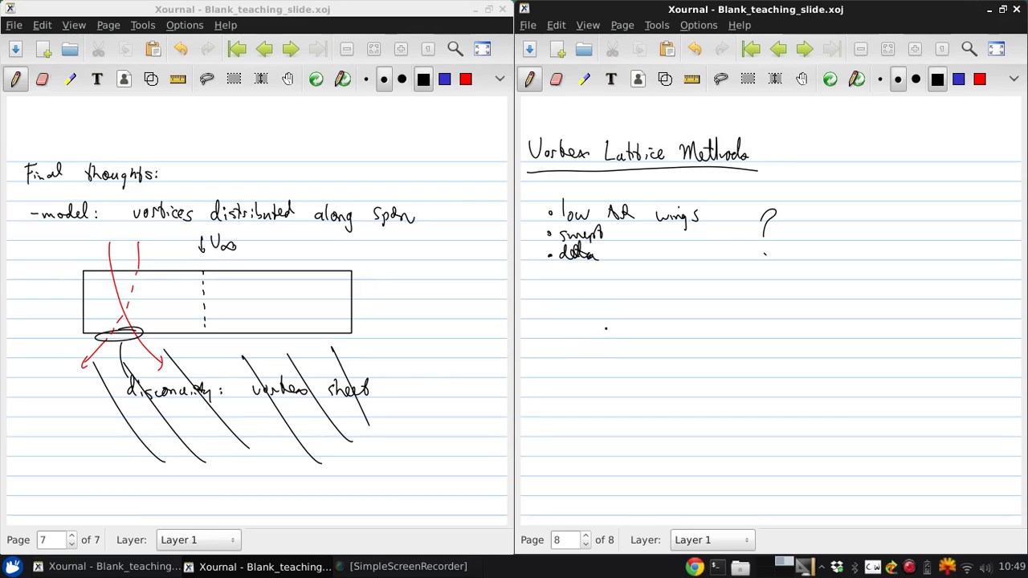
{"action": "left_click_drag", "start_coordinate": [608, 328], "coordinate": [618, 394]}
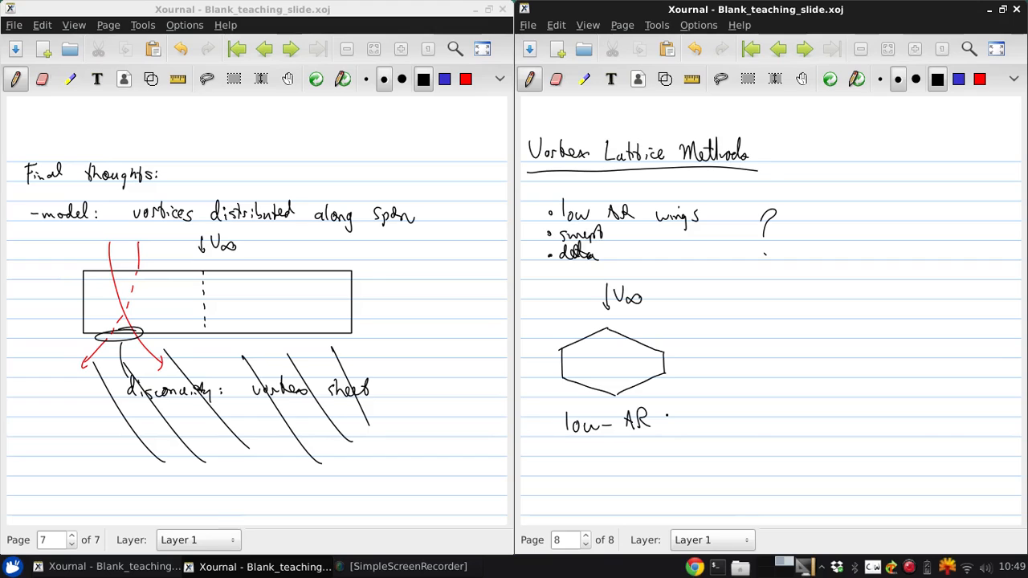
Sketch a labelled swept chevron wing and a delta triangle, each with a U∞ arrow.
{"action": "left_click_drag", "start_coordinate": [732, 385], "coordinate": [779, 368]}
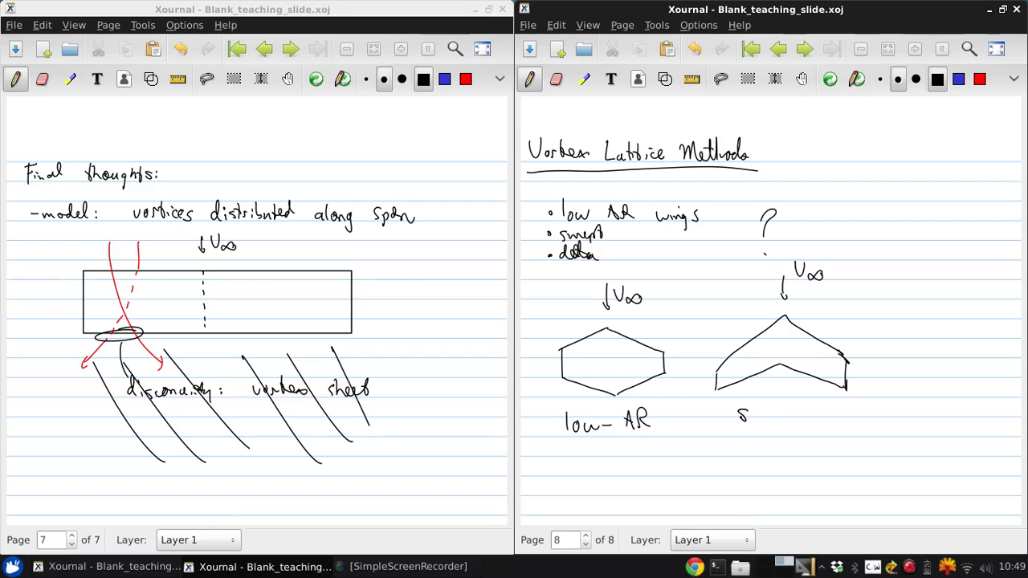
{"action": "type", "text": "swept"}
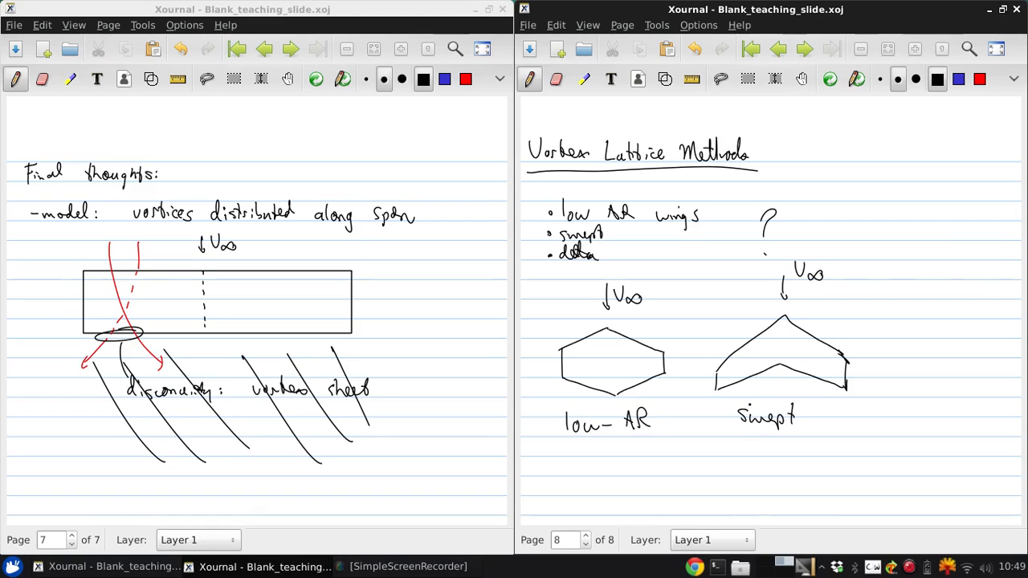
{"action": "left_click_drag", "start_coordinate": [887, 373], "coordinate": [983, 387]}
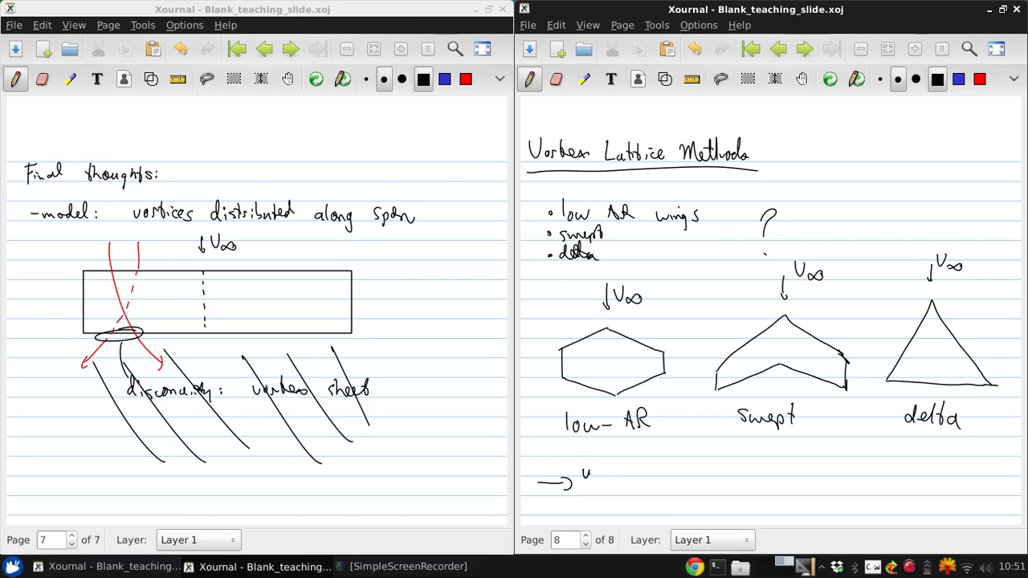
Write '→ useful model: Vortex lattice method' below the sketches and underline it.
{"action": "left_click_drag", "start_coordinate": [578, 469], "coordinate": [651, 469]}
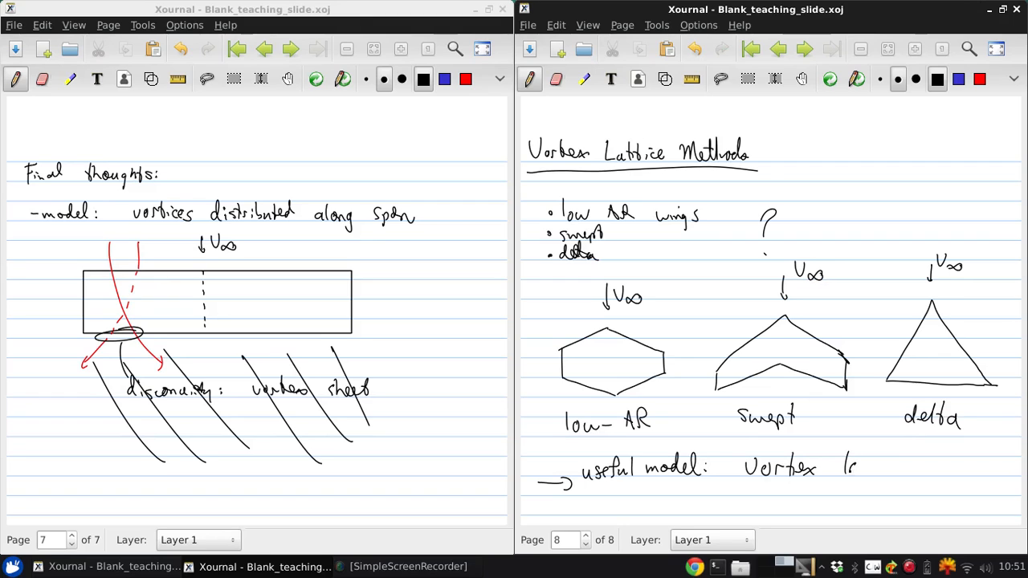
{"action": "type", "text": "lattice meth"}
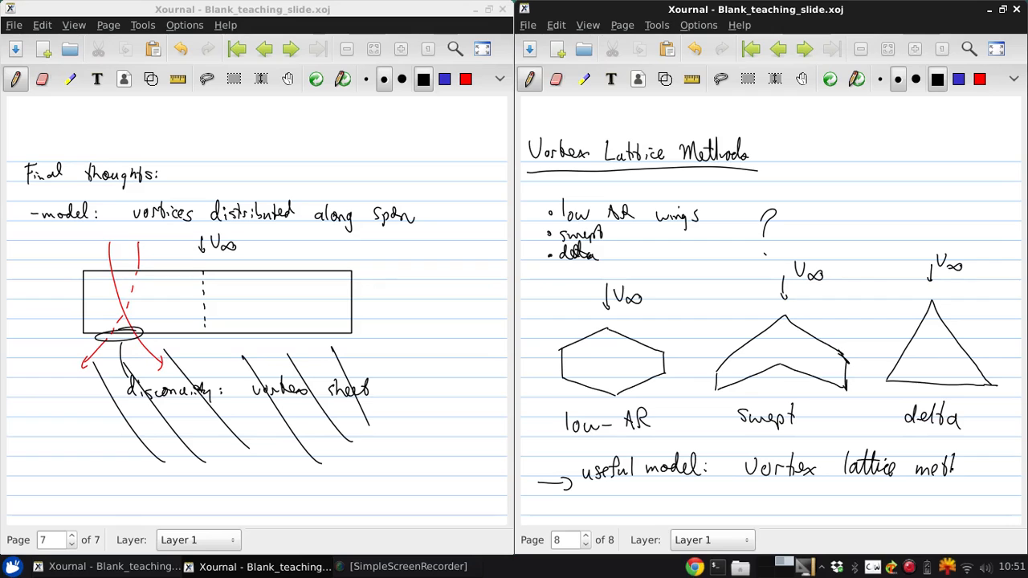
{"action": "type", "text": "od"}
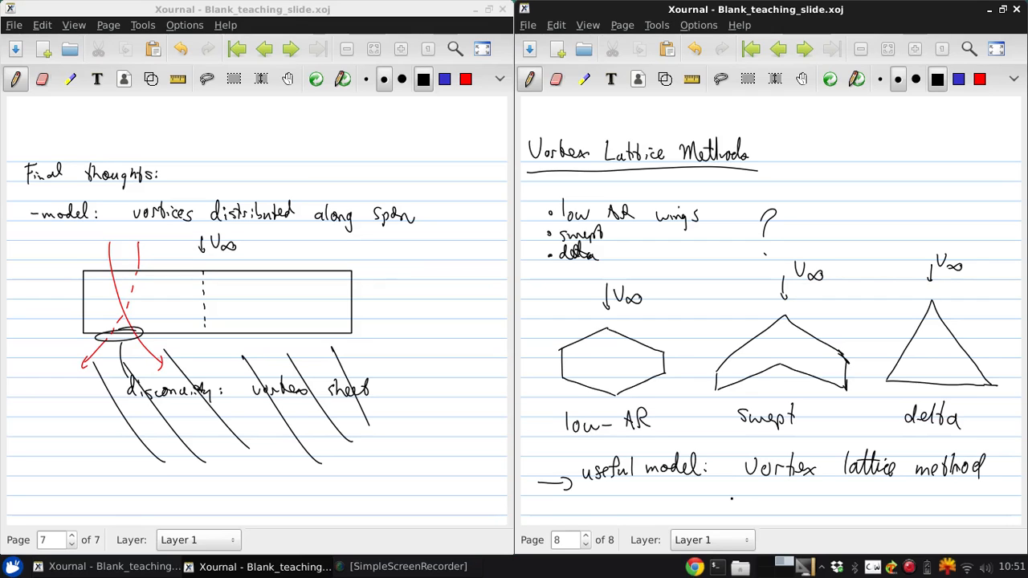
{"action": "left_click_drag", "start_coordinate": [731, 498], "coordinate": [988, 486]}
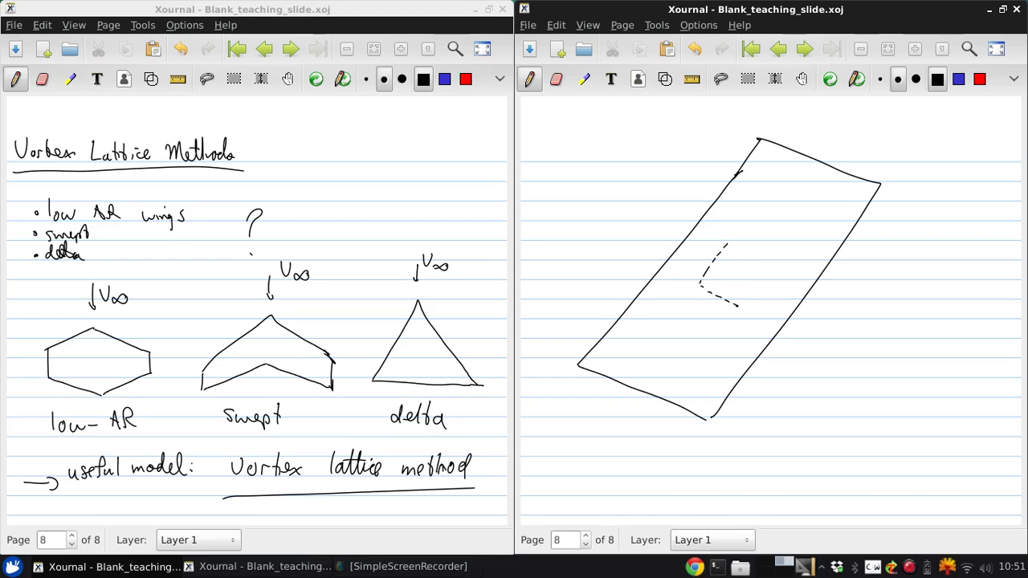
Draw the horseshoe vortex with two legs trailing to ∞ and start the element length mark.
{"action": "left_click_drag", "start_coordinate": [726, 245], "coordinate": [742, 309]}
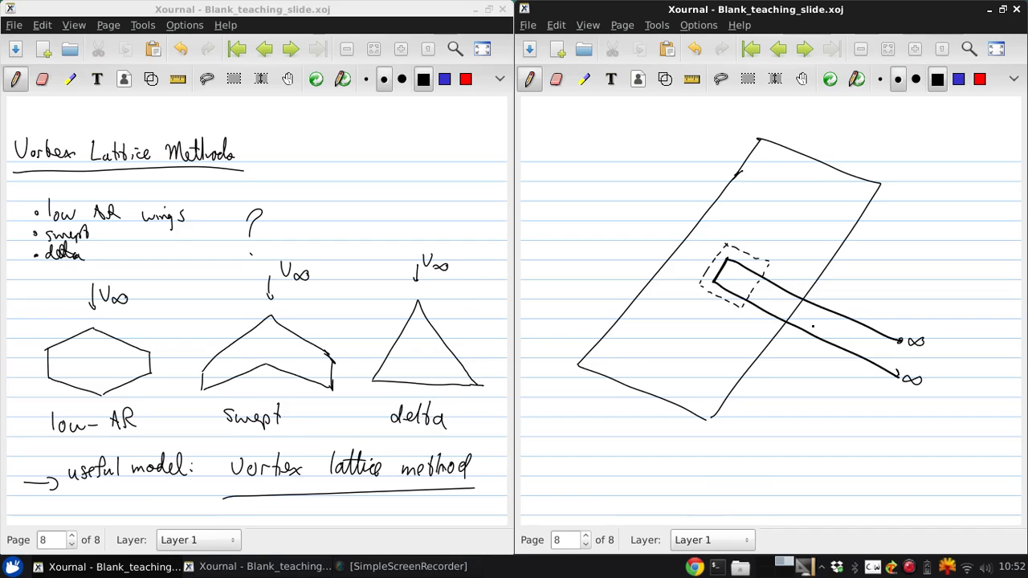
{"action": "left_click_drag", "start_coordinate": [681, 313], "coordinate": [687, 296]}
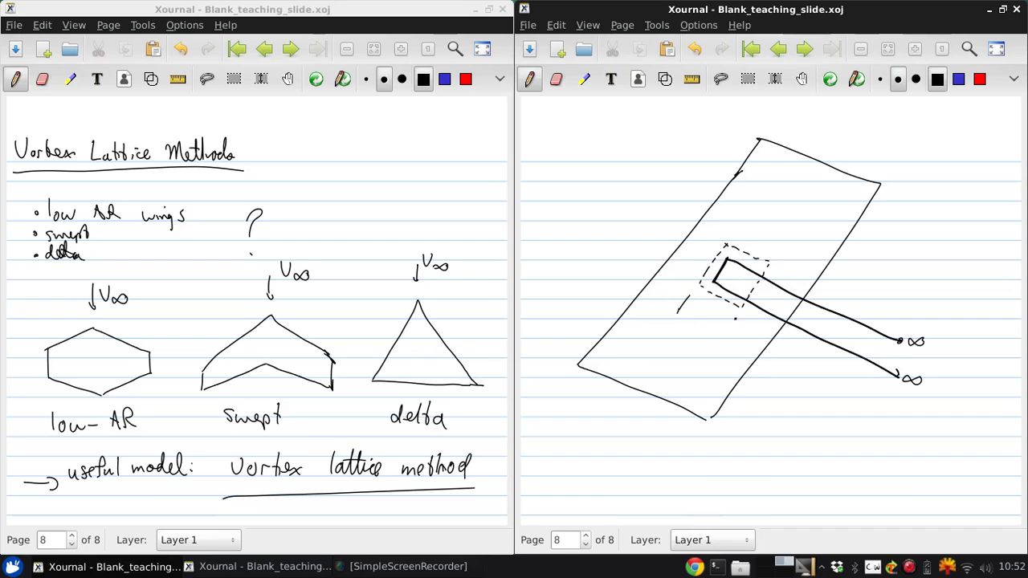
Dimension the element with l and ¼l marks, label the circulation and dot the control point.
{"action": "left_click_drag", "start_coordinate": [683, 306], "coordinate": [731, 324]}
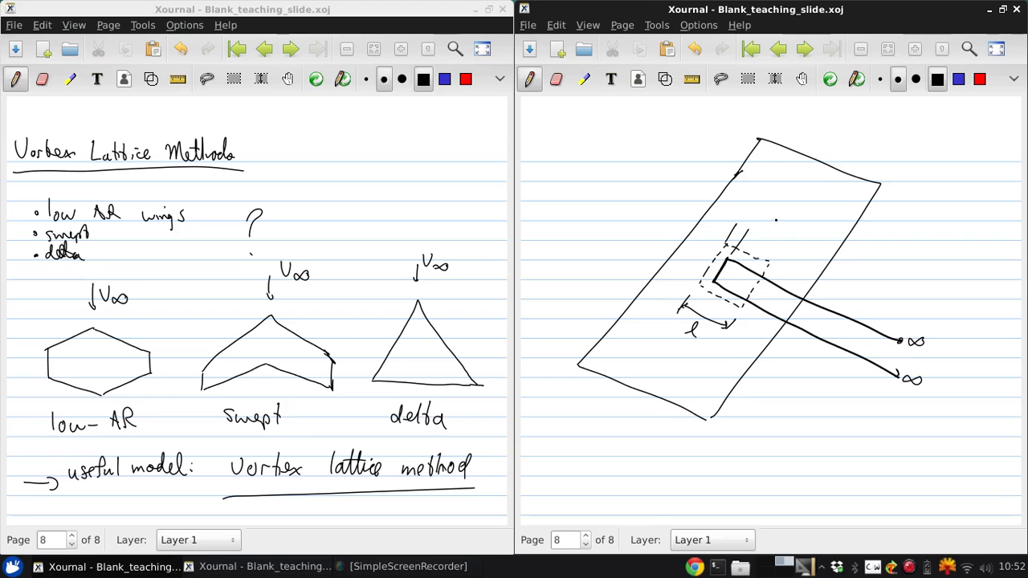
{"action": "left_click_drag", "start_coordinate": [739, 215], "coordinate": [761, 207]}
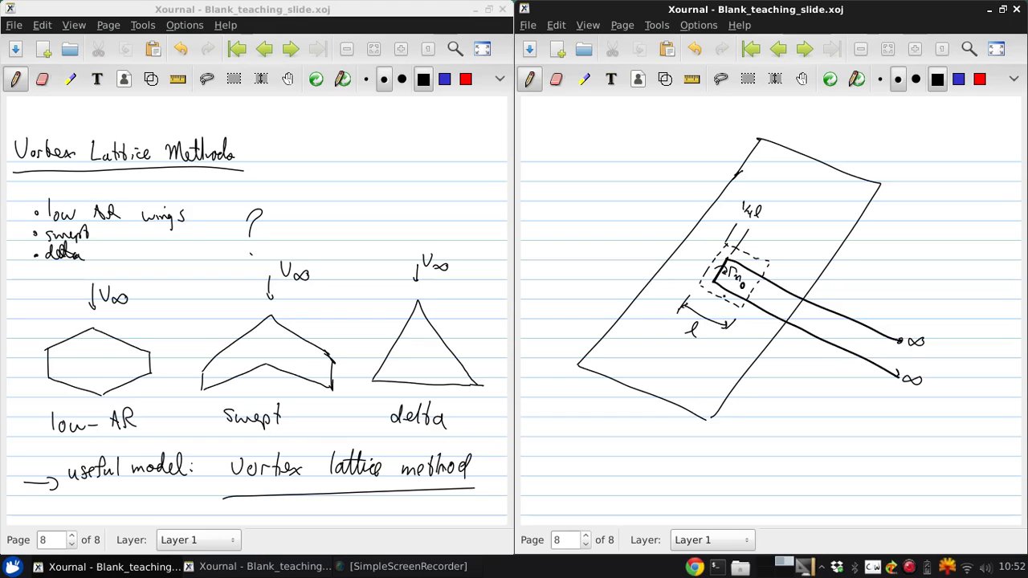
{"action": "left_click_drag", "start_coordinate": [771, 238], "coordinate": [742, 281]}
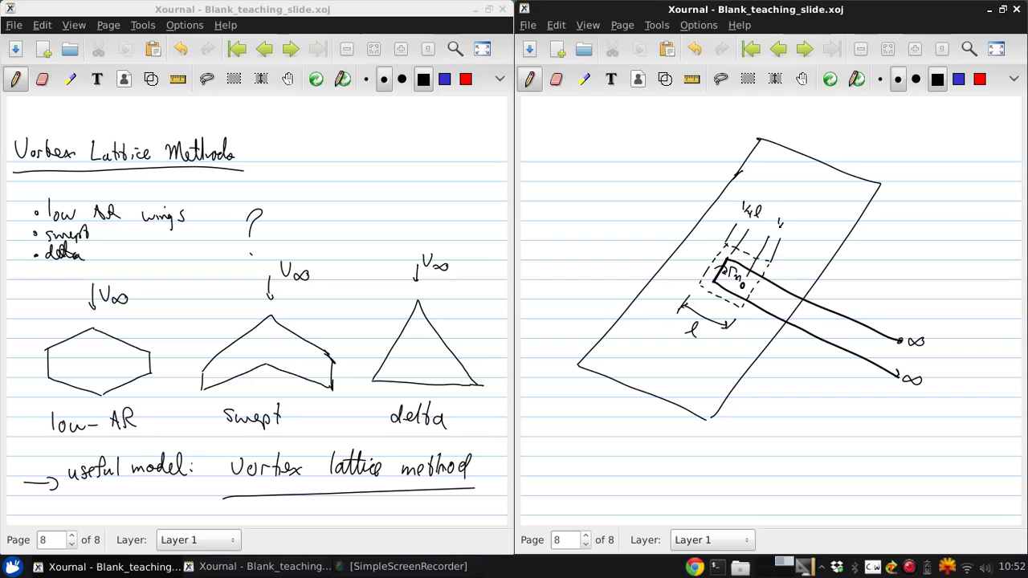
{"action": "left_click", "coordinate": [783, 228]}
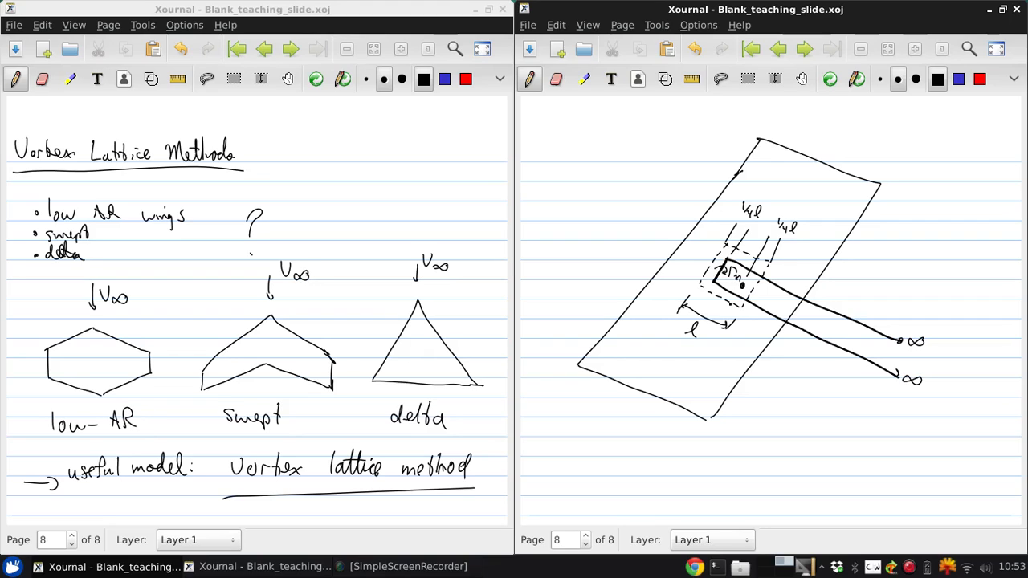
Write the bullet '• AVL → Mark Drela (some' below the horseshoe vortex sketch.
{"action": "left_click_drag", "start_coordinate": [546, 446], "coordinate": [575, 437]}
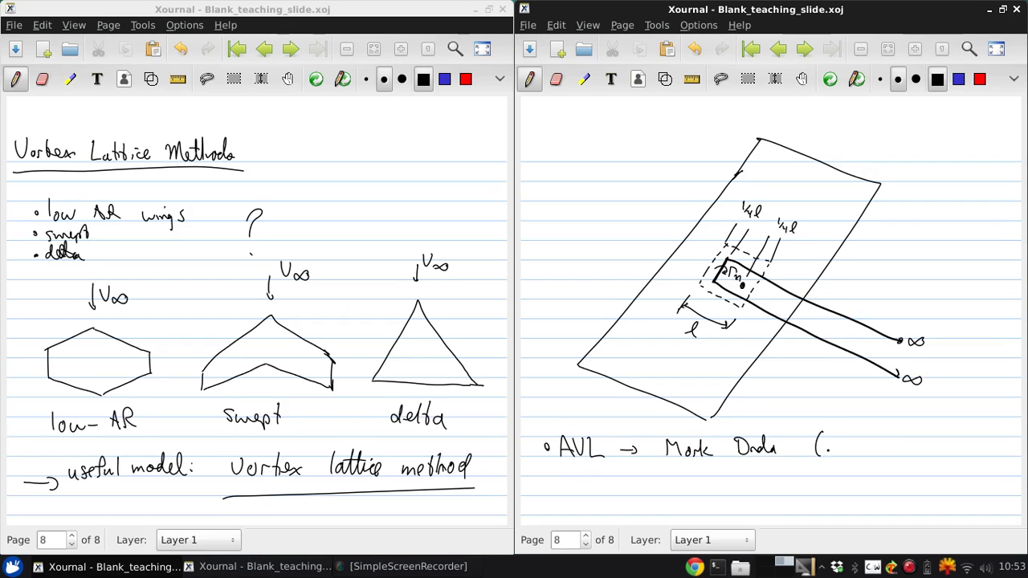
{"action": "type", "text": "some"}
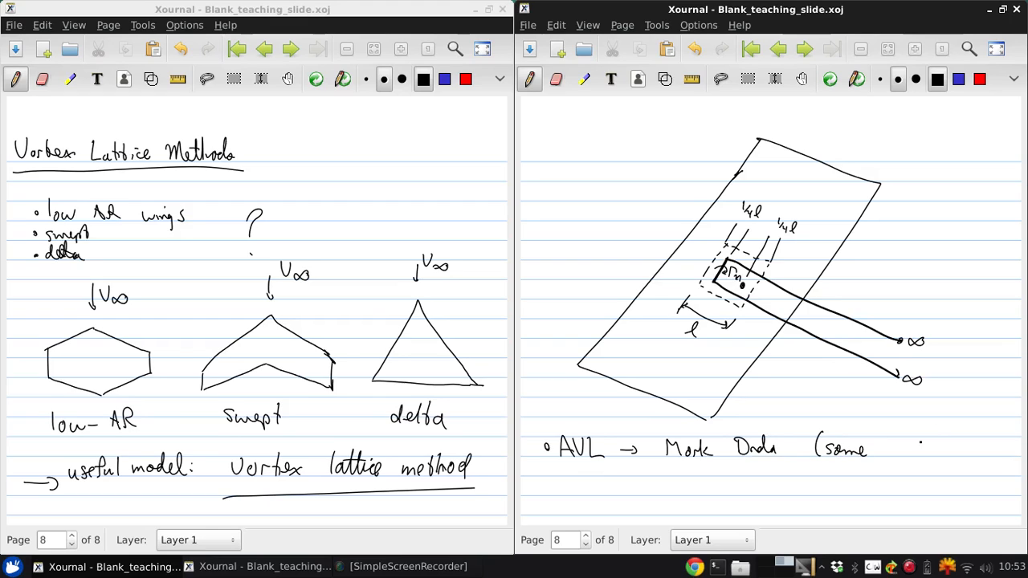